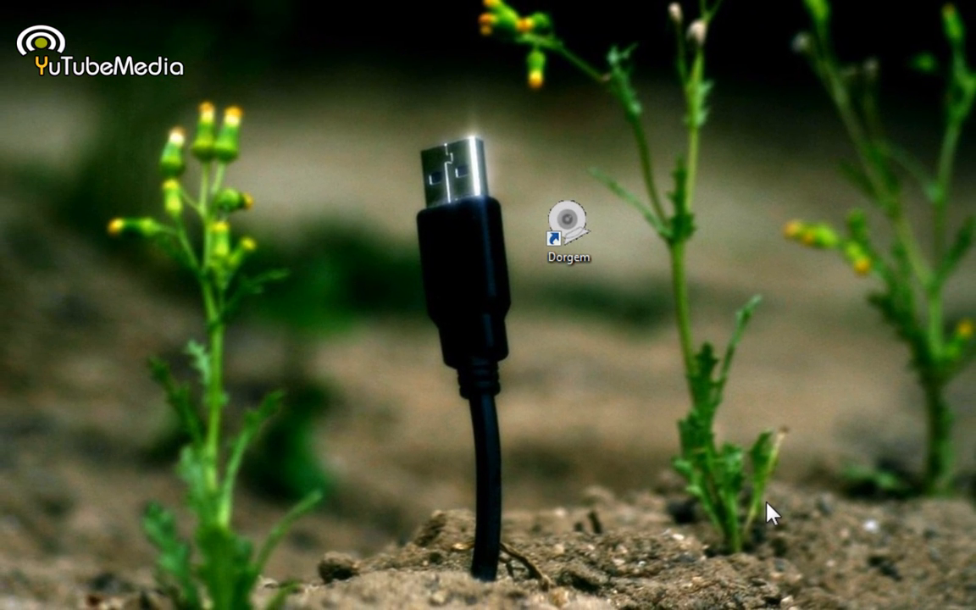
{"action": "mouse_move", "coordinate": [793, 421]}
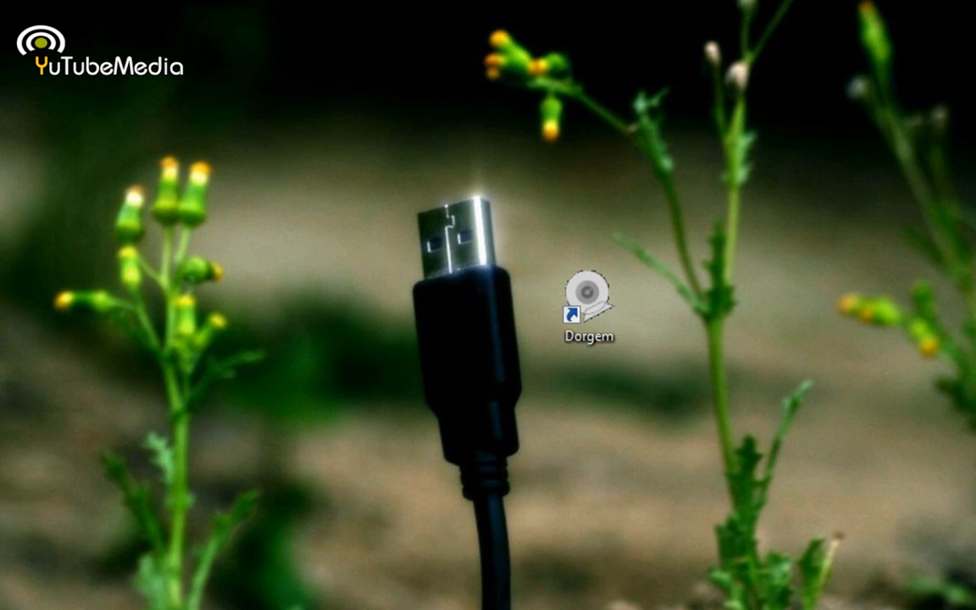
{"action": "mouse_move", "coordinate": [499, 468]}
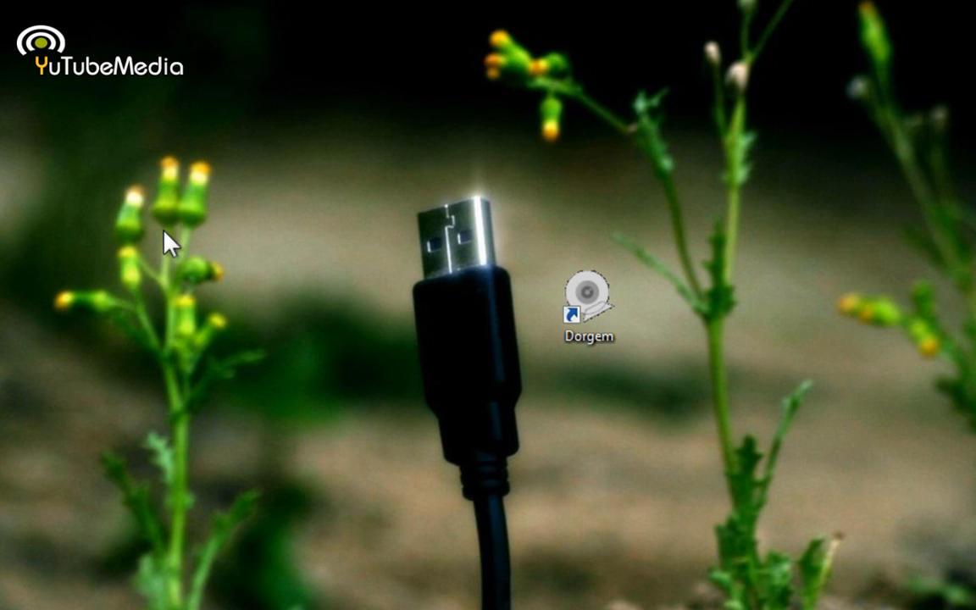
- Create a new desktop folder named Dorgem beside the Dorgem shortcut
{"action": "right_click", "coordinate": [169, 241]}
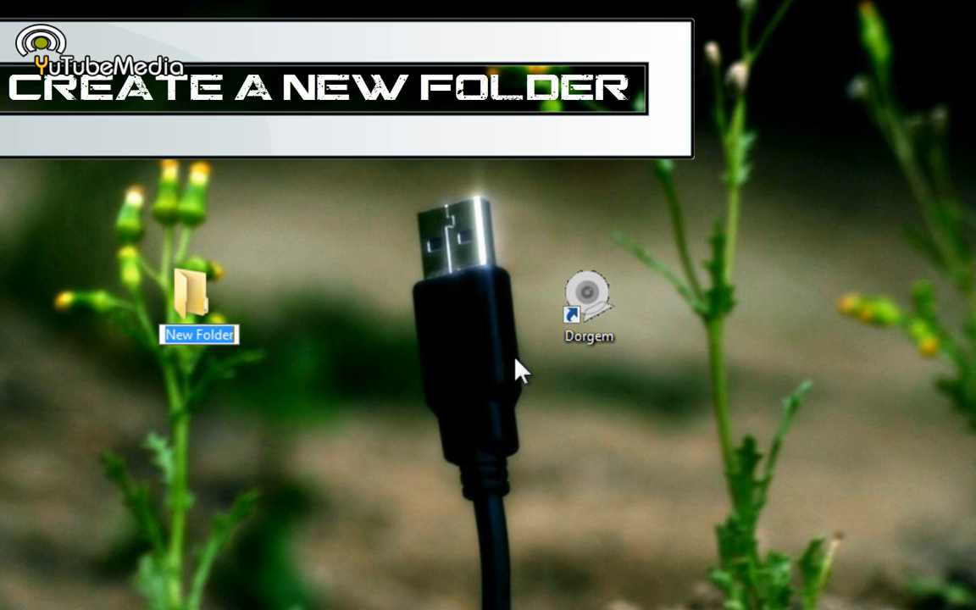
{"action": "type", "text": "Do"}
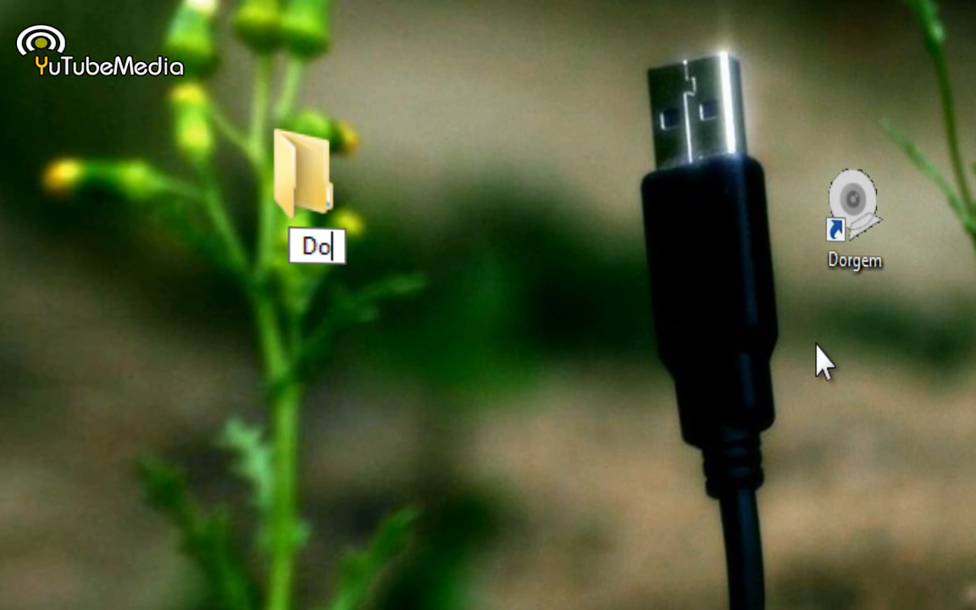
{"action": "type", "text": "rgem"}
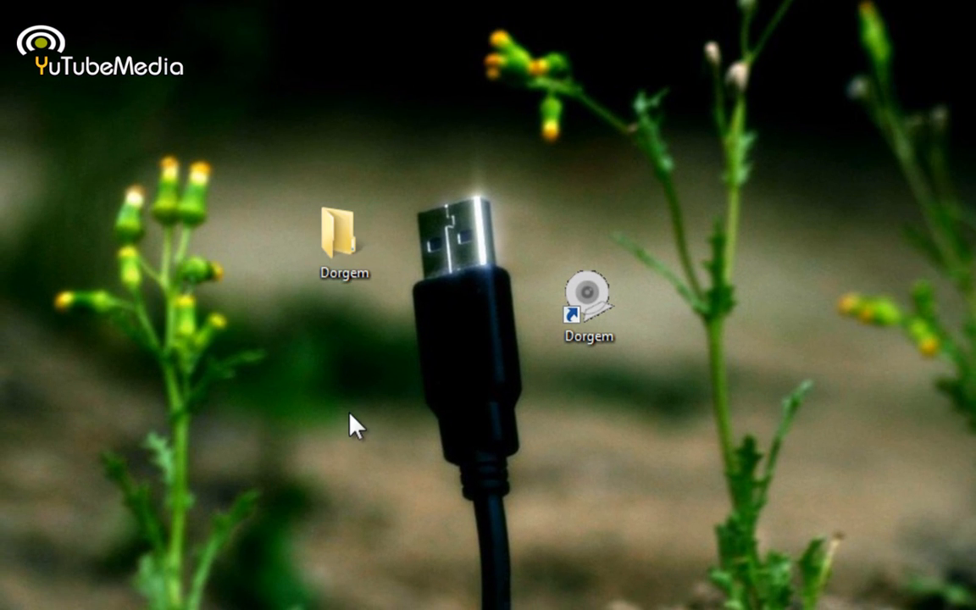
{"action": "mouse_move", "coordinate": [471, 573]}
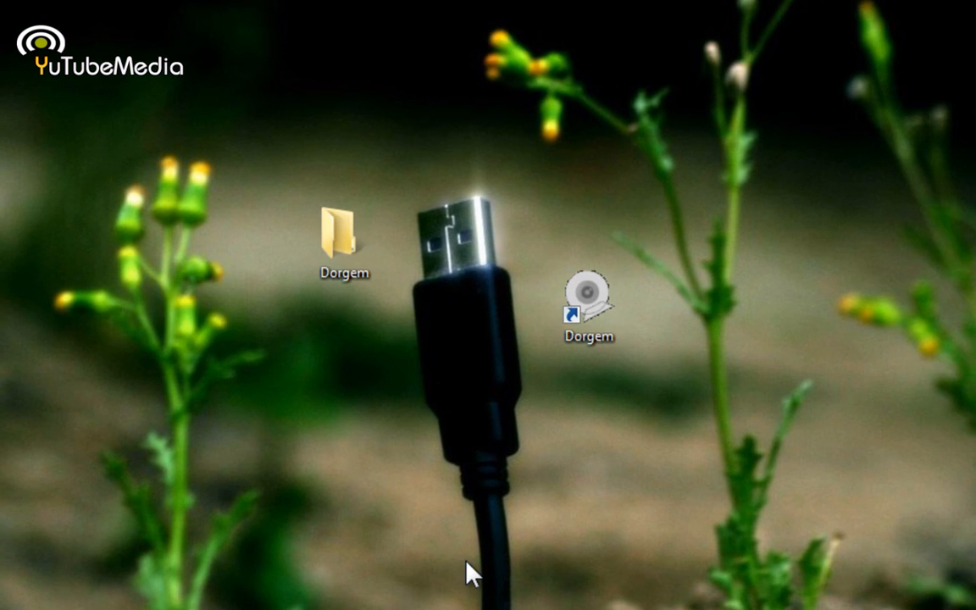
{"action": "mouse_move", "coordinate": [353, 328]}
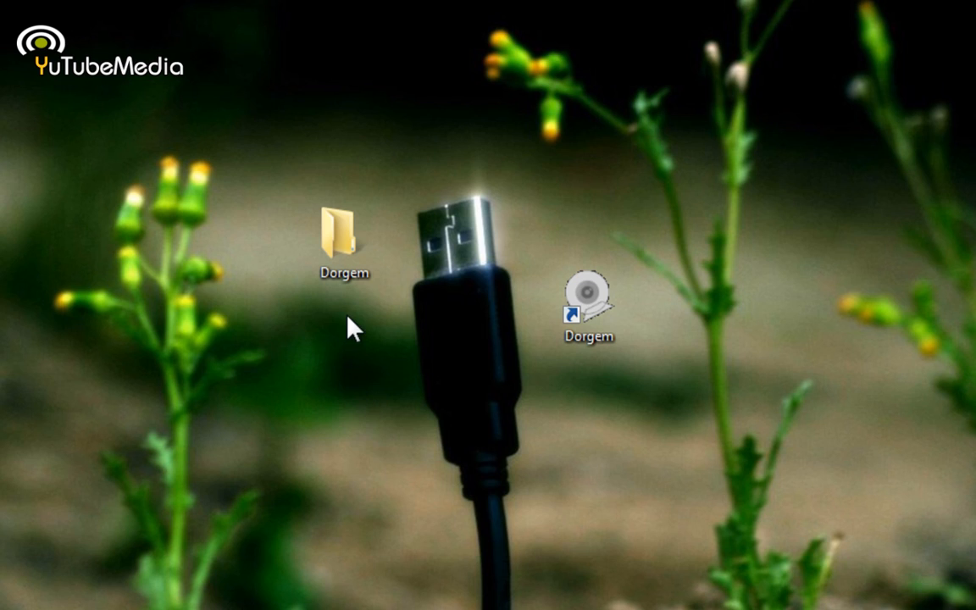
{"action": "mouse_move", "coordinate": [338, 320]}
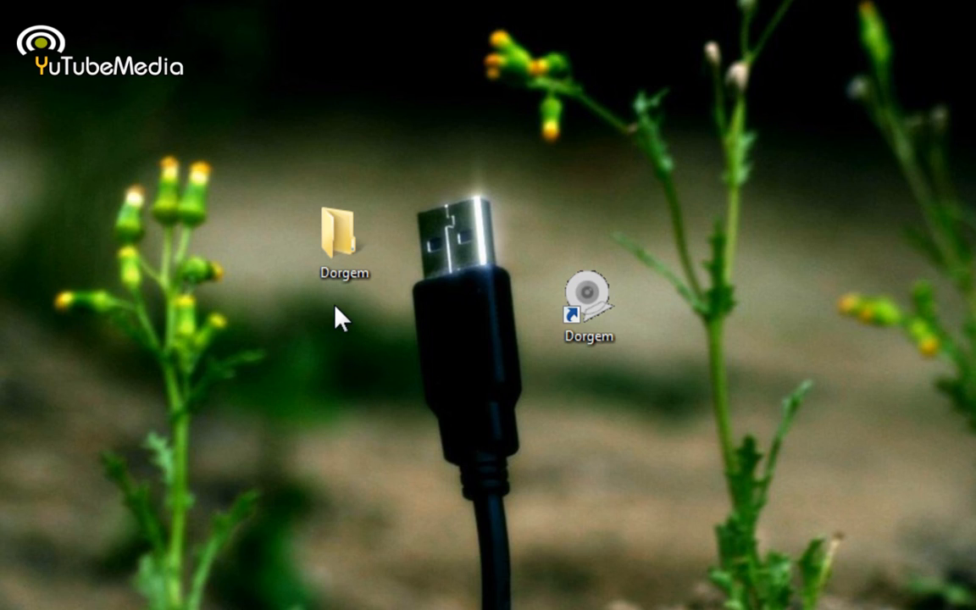
- Launch Dorgem, choose USB Video Device as camera source and show its live preview
{"action": "double_click", "coordinate": [588, 298]}
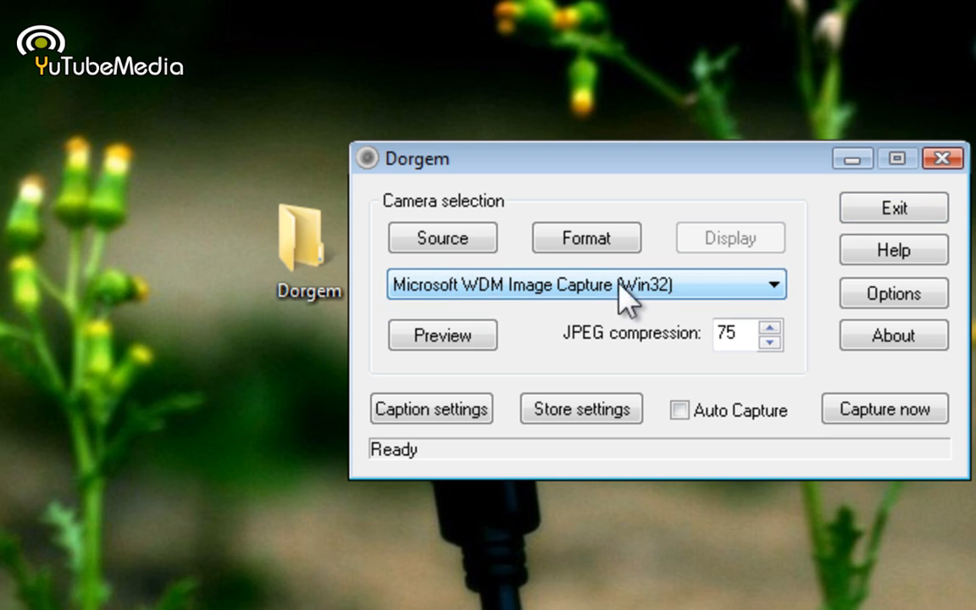
{"action": "left_click", "coordinate": [442, 238]}
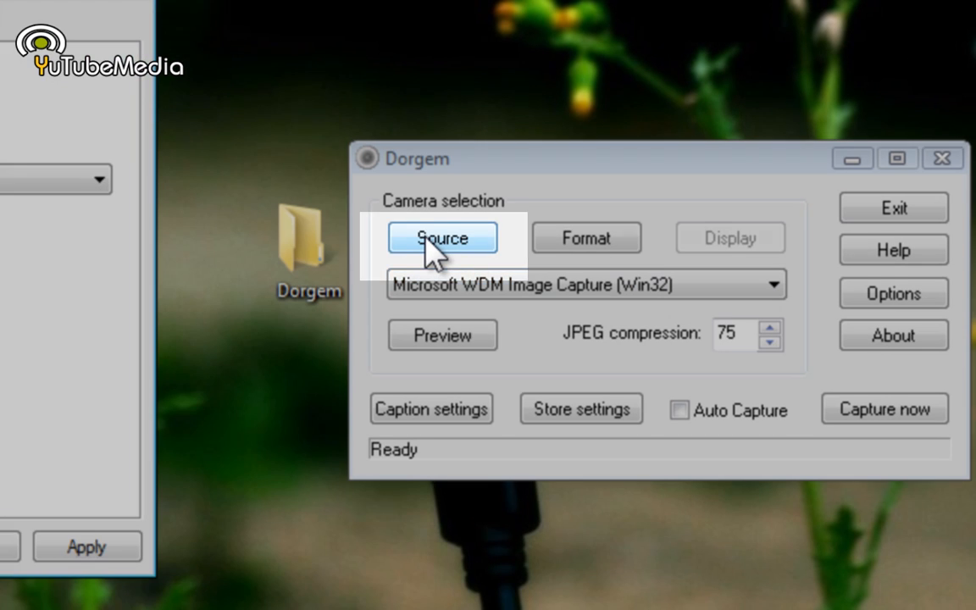
{"action": "left_click", "coordinate": [440, 237]}
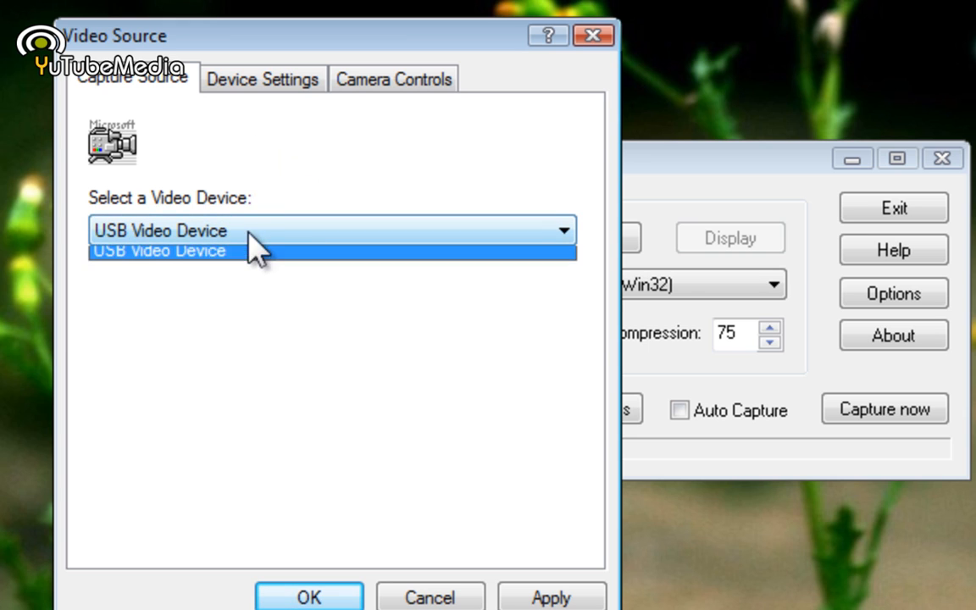
{"action": "mouse_move", "coordinate": [270, 189]}
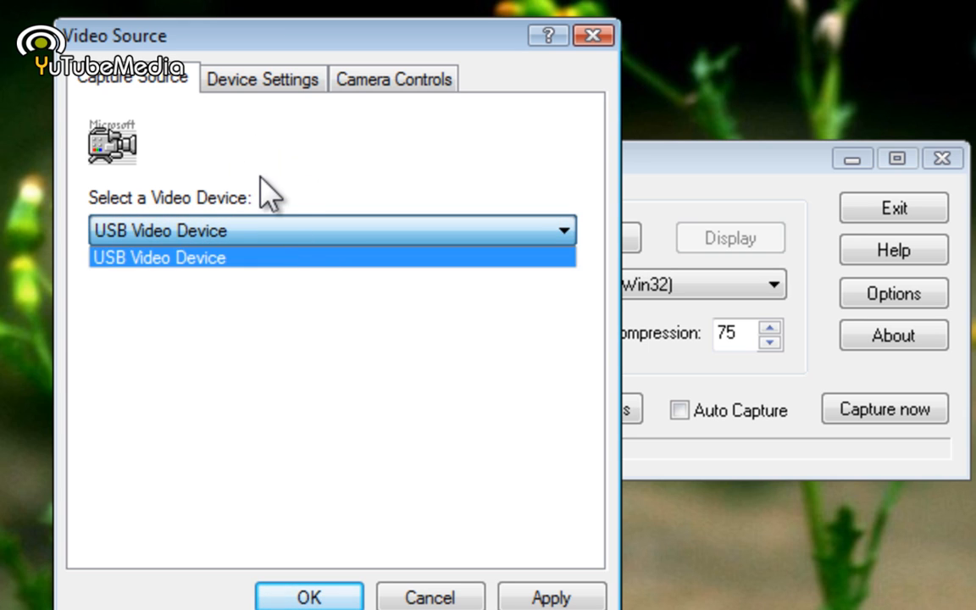
{"action": "left_click", "coordinate": [331, 258]}
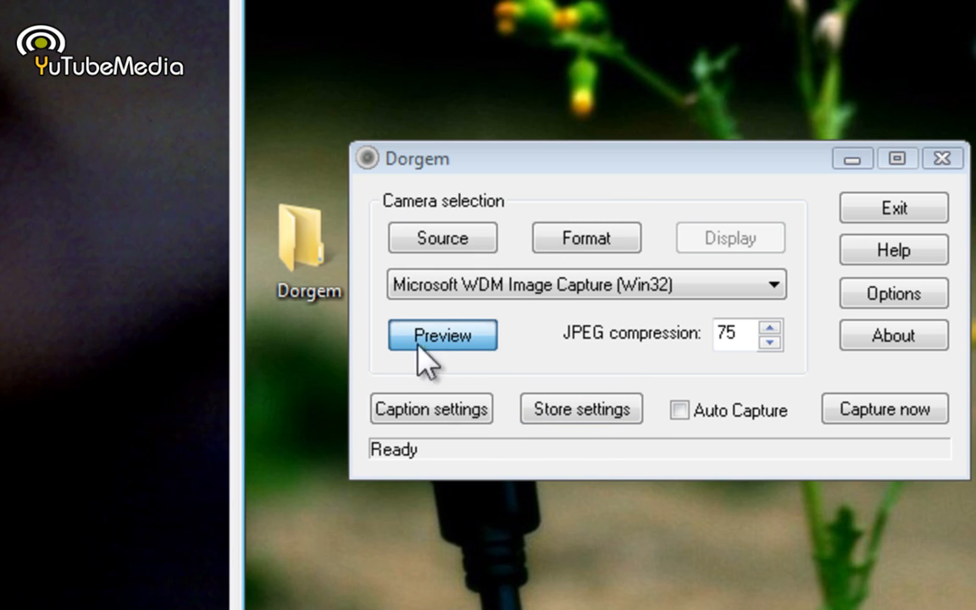
{"action": "left_click", "coordinate": [442, 336]}
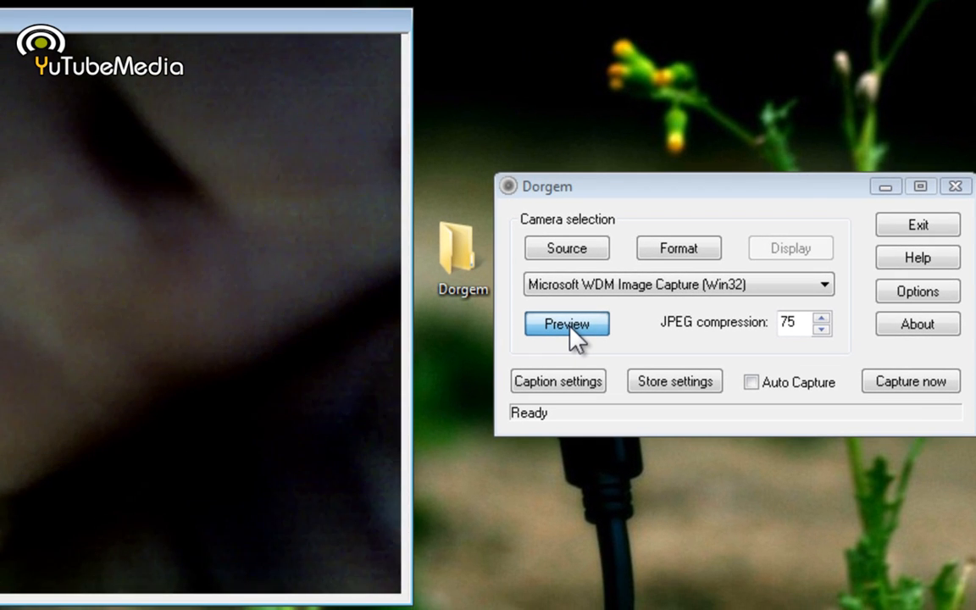
{"action": "left_click", "coordinate": [566, 324]}
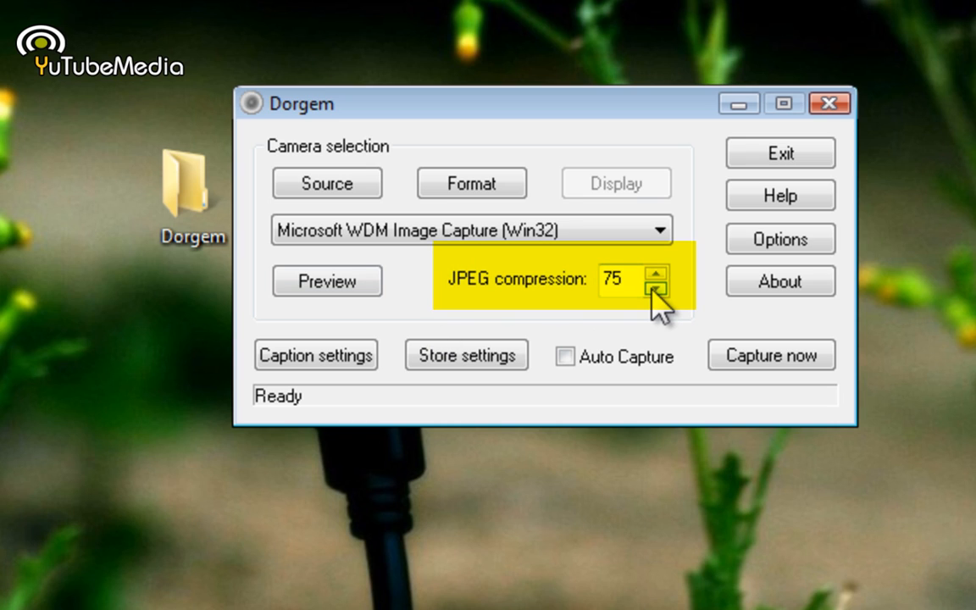
- Lower the JPEG compression value from 75 down to 50
{"action": "left_click", "coordinate": [654, 289]}
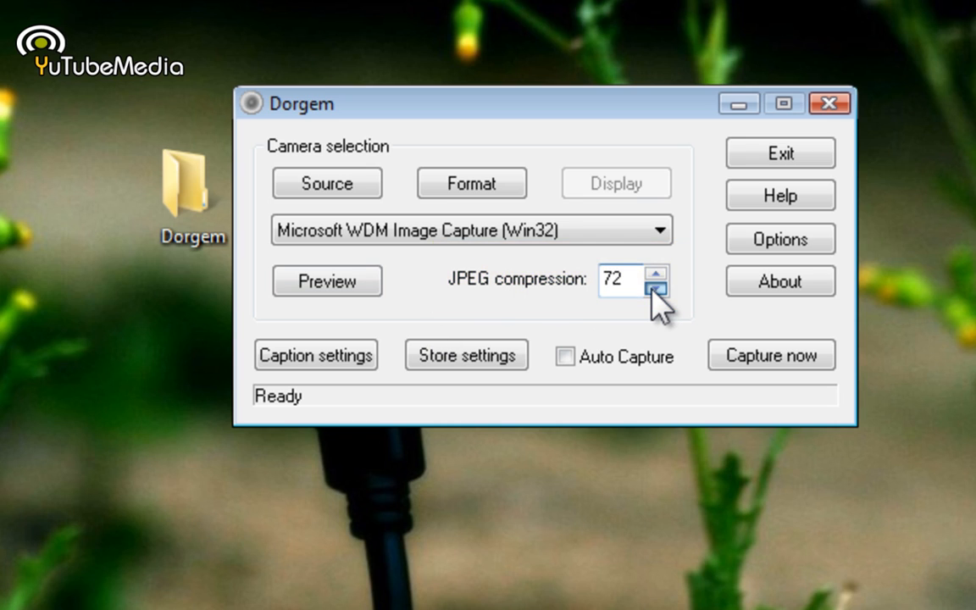
{"action": "left_click", "coordinate": [658, 288]}
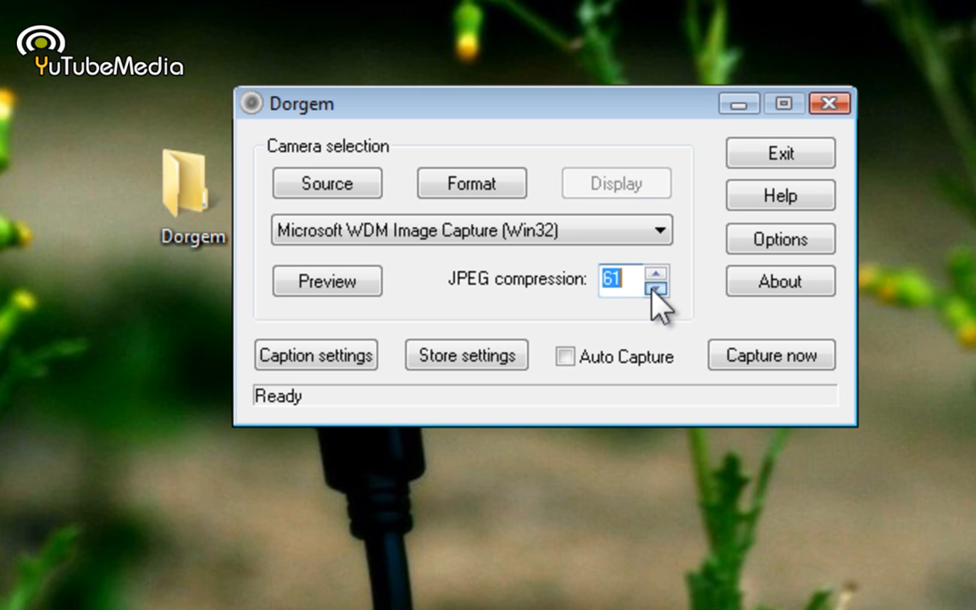
{"action": "left_click", "coordinate": [668, 286]}
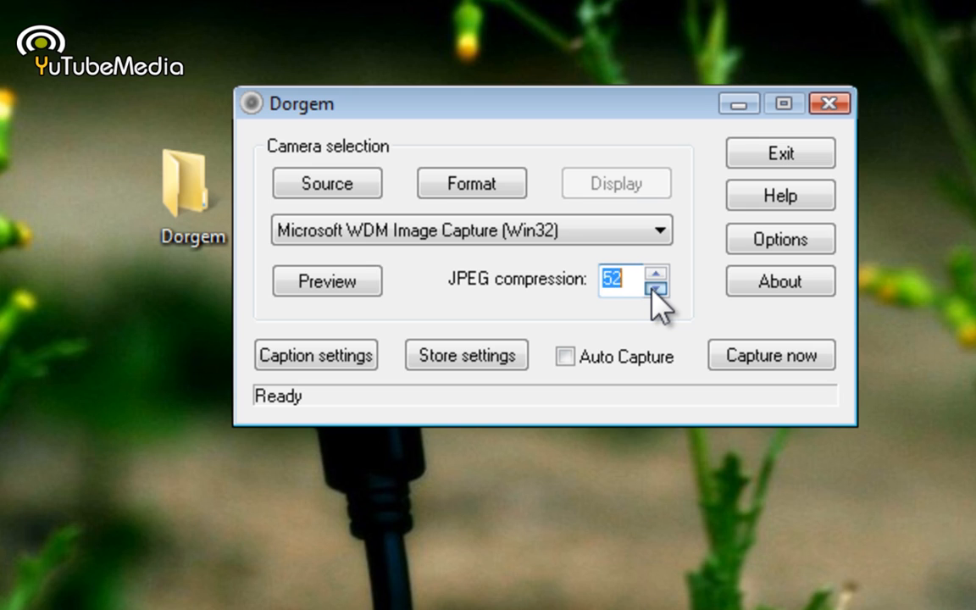
{"action": "left_click", "coordinate": [659, 288]}
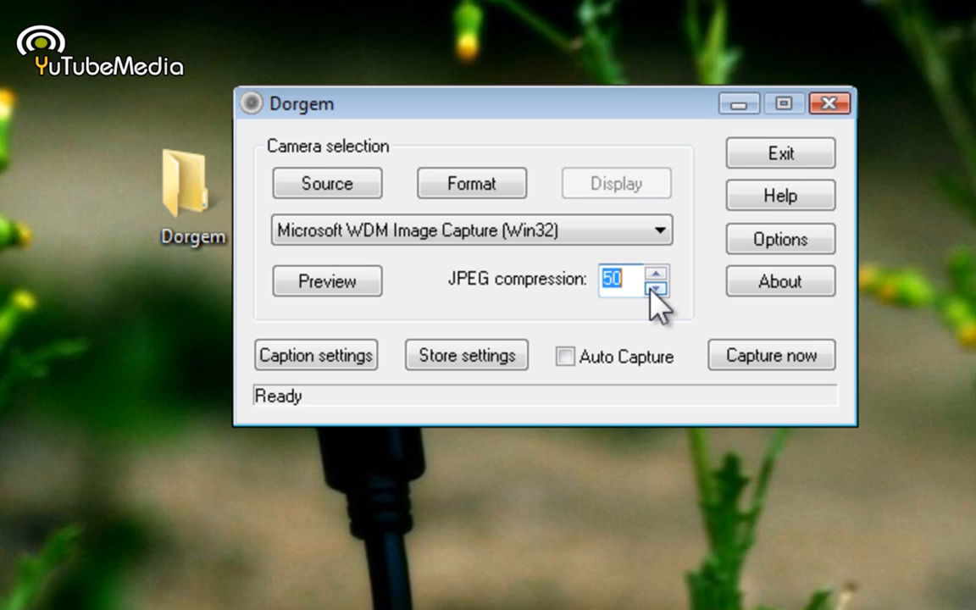
{"action": "mouse_move", "coordinate": [386, 297]}
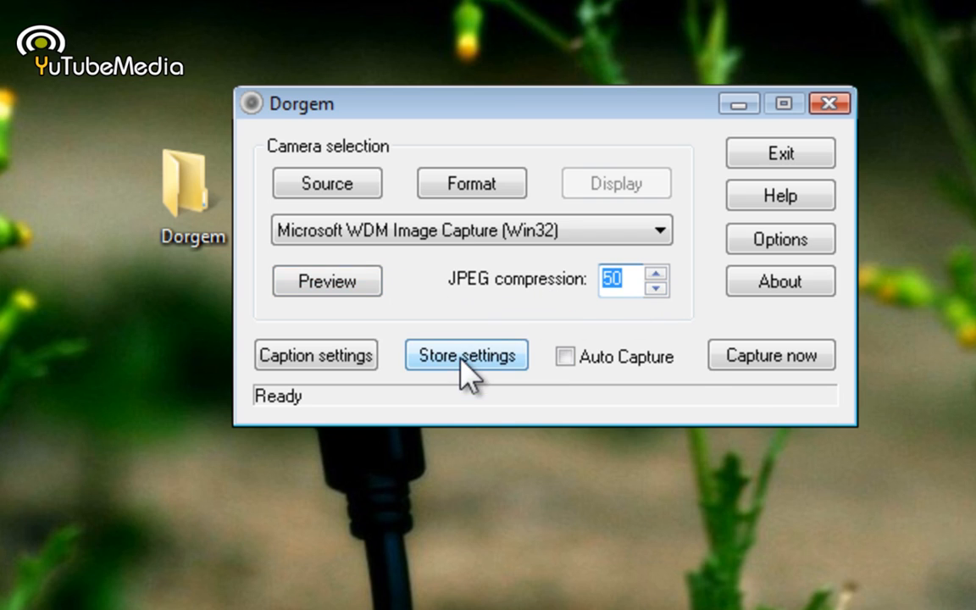
- Add a File store entry named Dorgem with a 3-second capture interval
{"action": "left_click", "coordinate": [466, 354]}
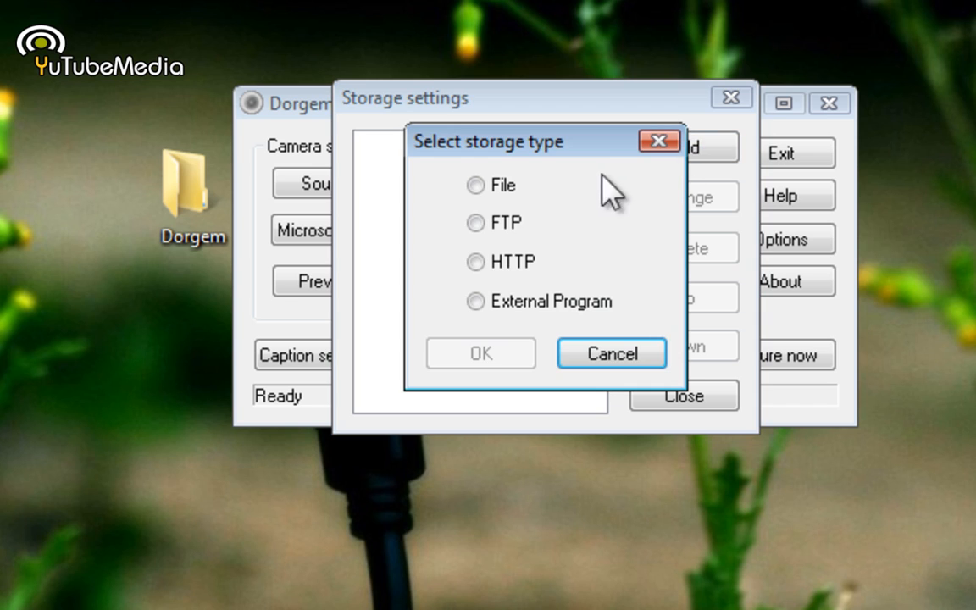
{"action": "left_click", "coordinate": [482, 354]}
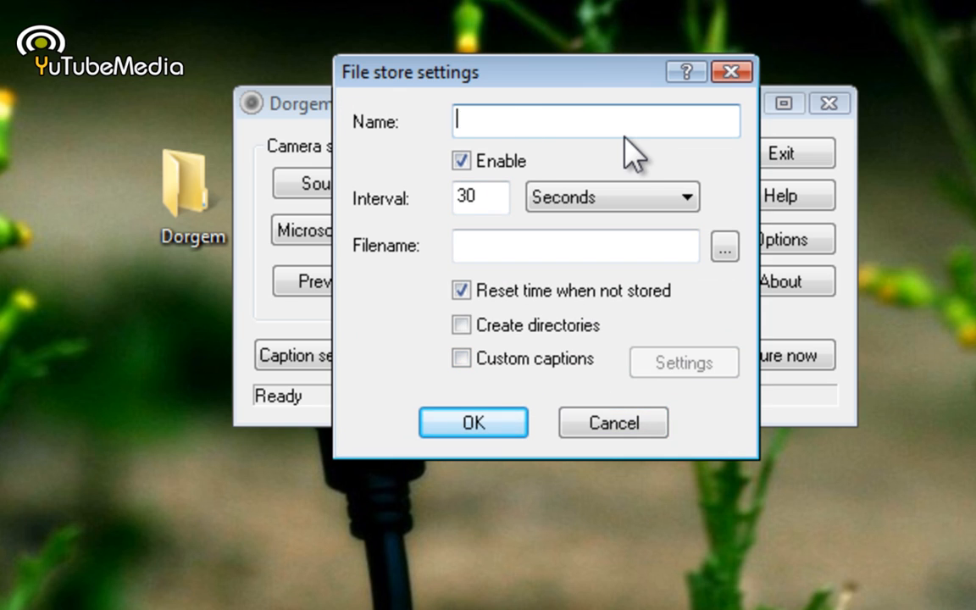
{"action": "type", "text": "Dorgem"}
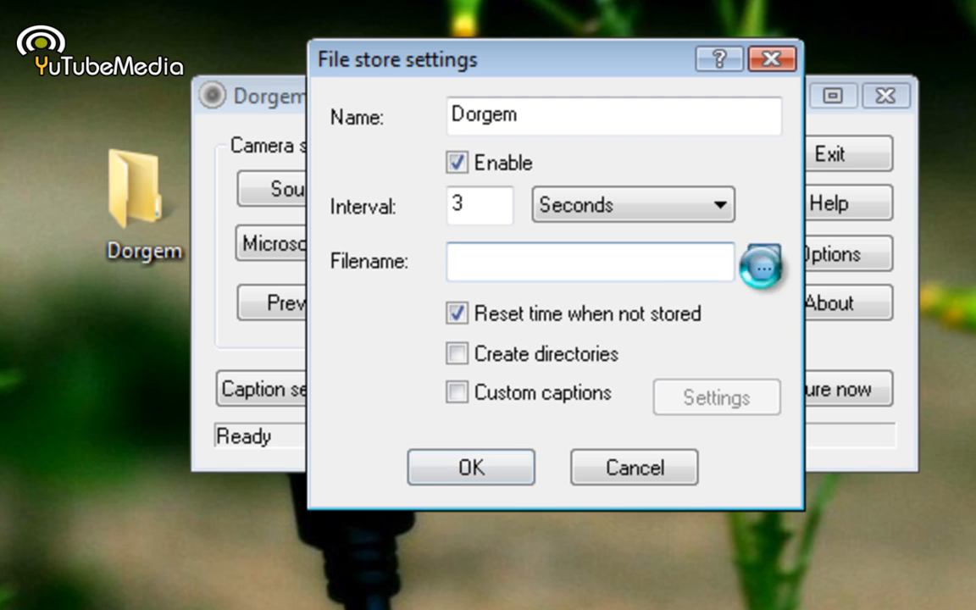
- Point the snapshot filename into the desktop Dorgem folder as JPEG with the date pattern %G%g
{"action": "left_click", "coordinate": [759, 266]}
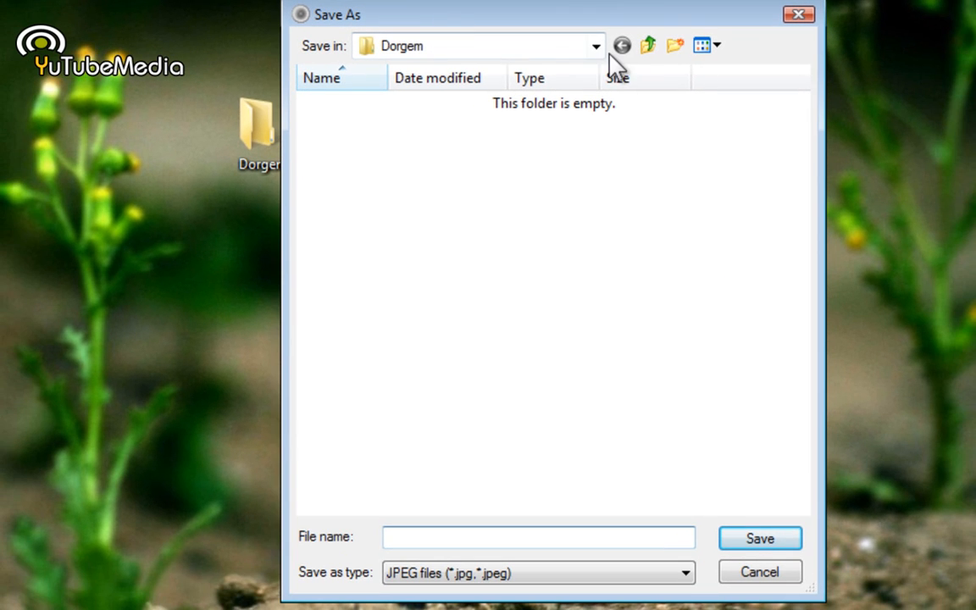
{"action": "left_click", "coordinate": [597, 45]}
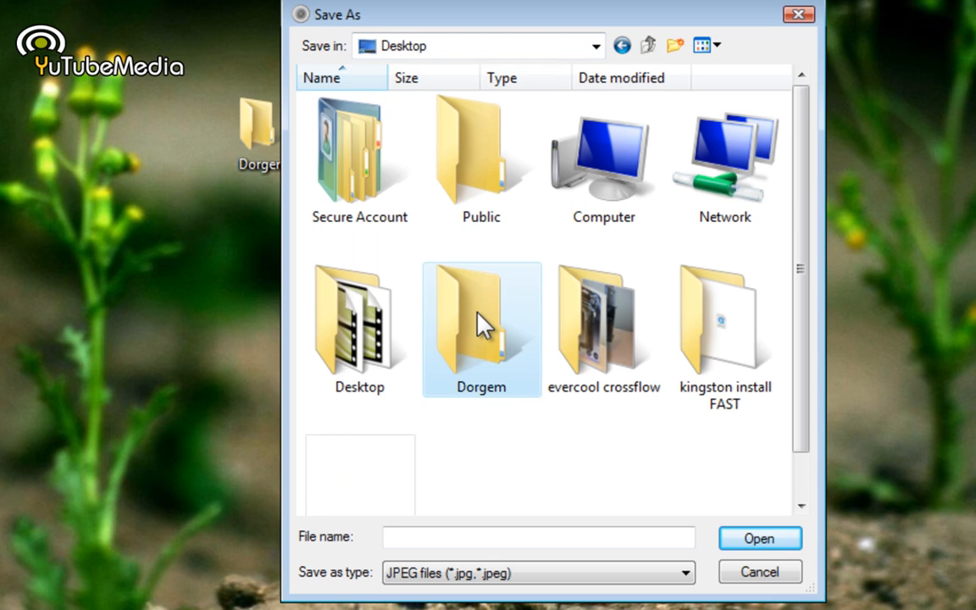
{"action": "double_click", "coordinate": [481, 329]}
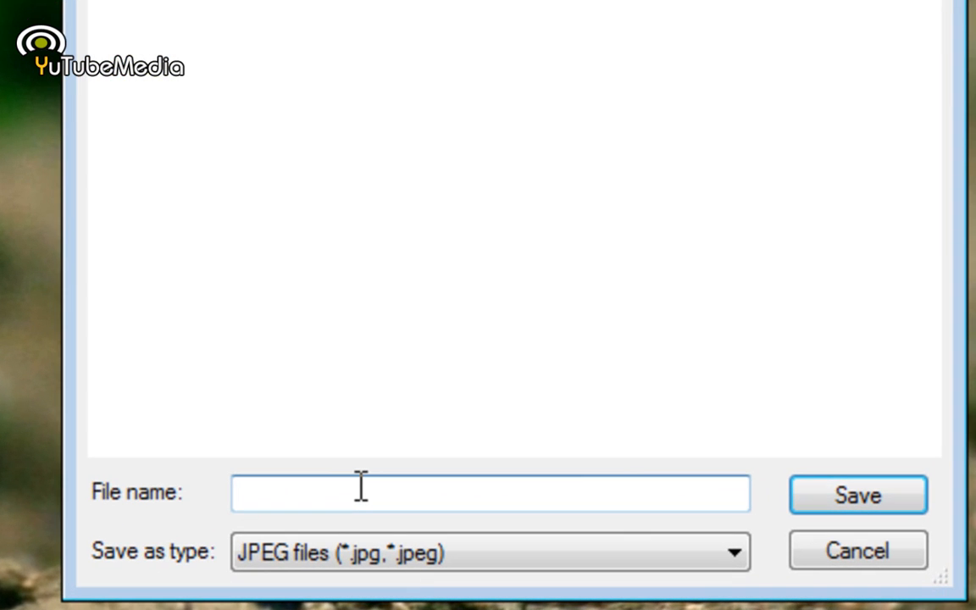
{"action": "type", "text": "Dorgem"}
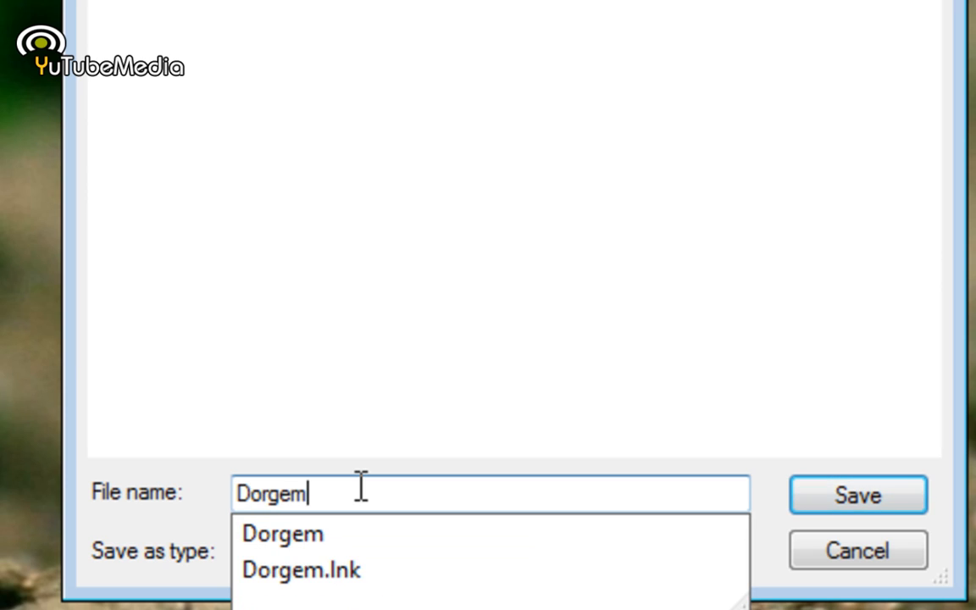
{"action": "type", "text": "%G"}
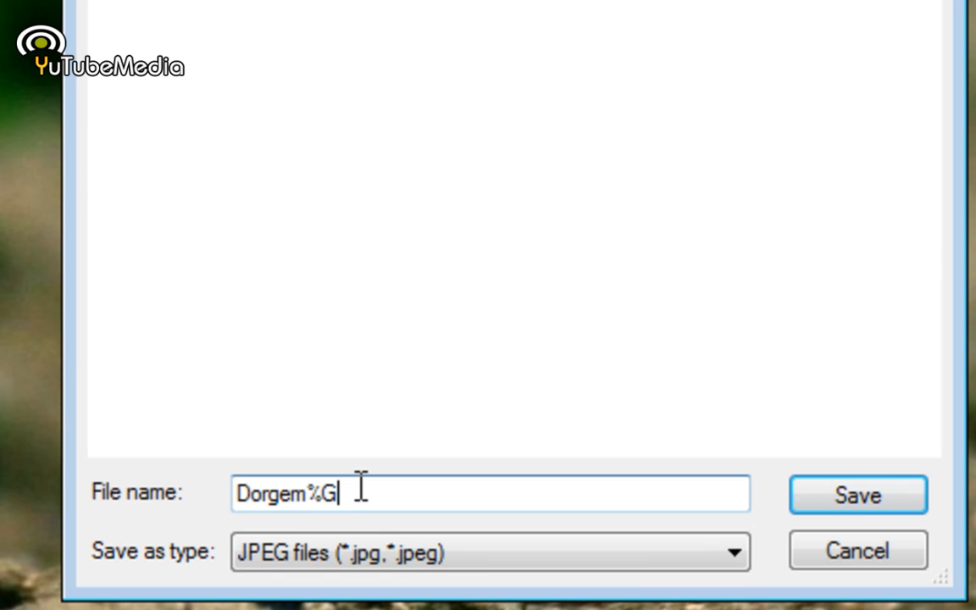
{"action": "type", "text": "%d"}
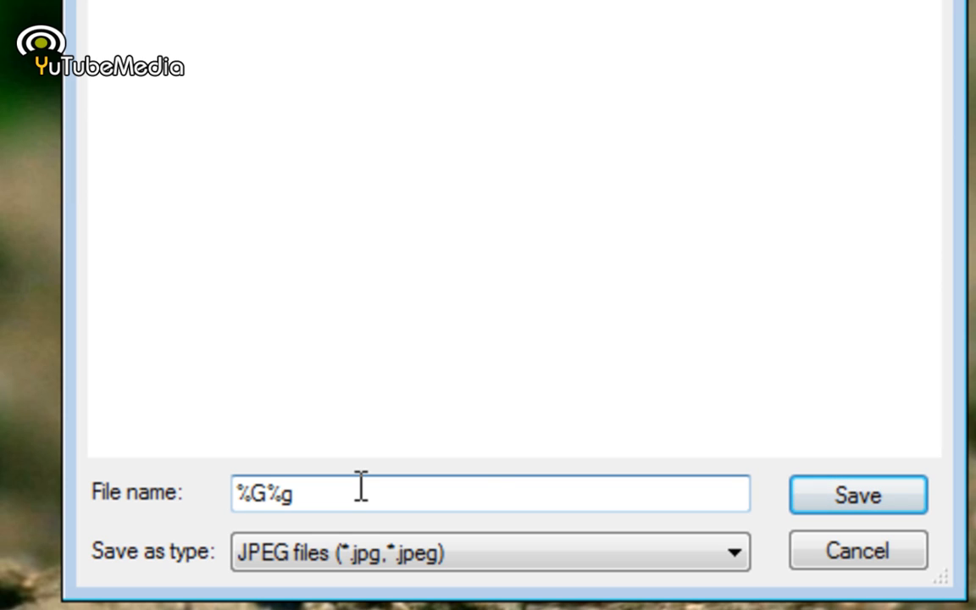
{"action": "mouse_move", "coordinate": [583, 122]}
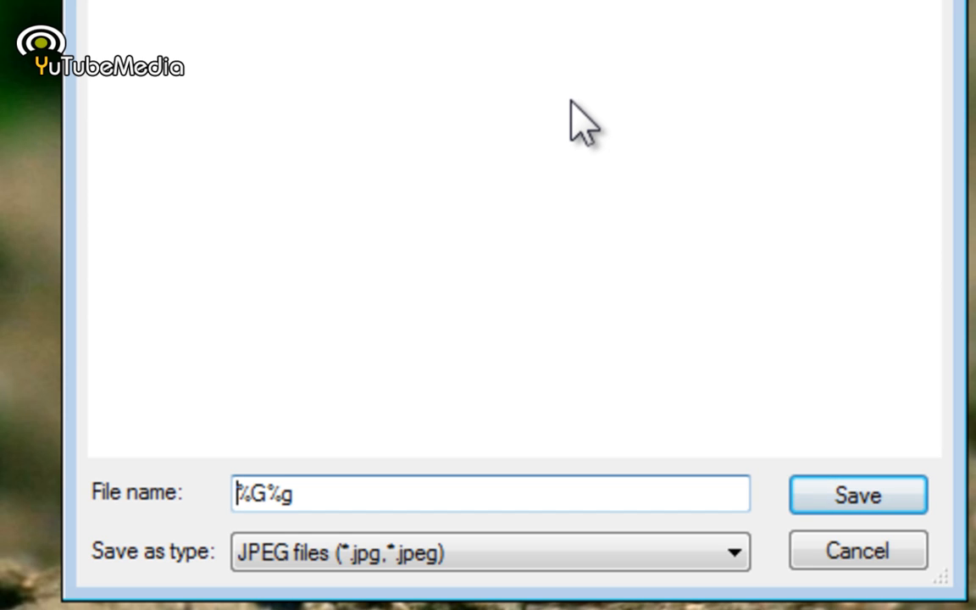
{"action": "mouse_move", "coordinate": [494, 178]}
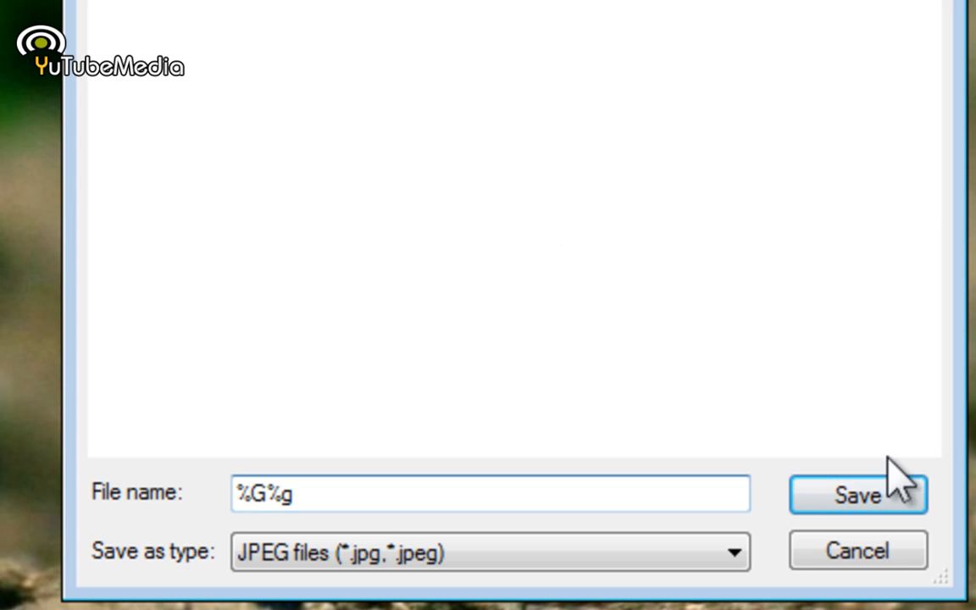
{"action": "left_click", "coordinate": [857, 495]}
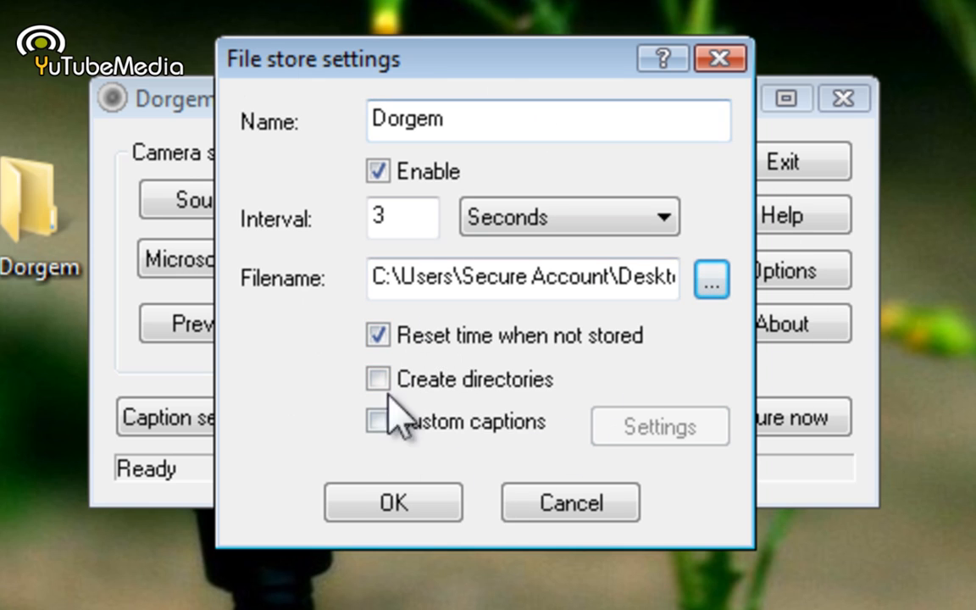
{"action": "mouse_move", "coordinate": [450, 505]}
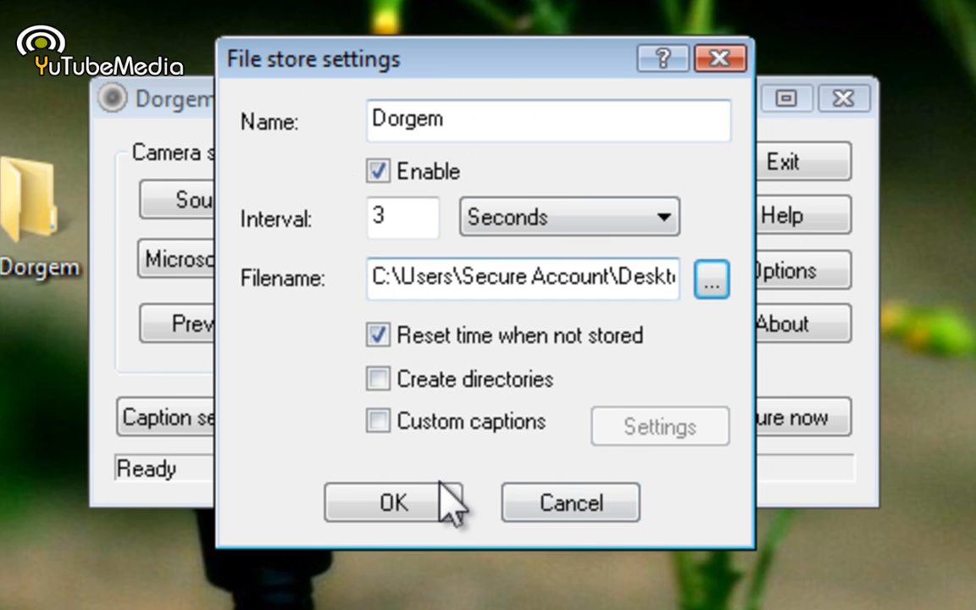
- Confirm the Dorgem file store entry and bring up the program's Options
{"action": "left_click", "coordinate": [393, 502]}
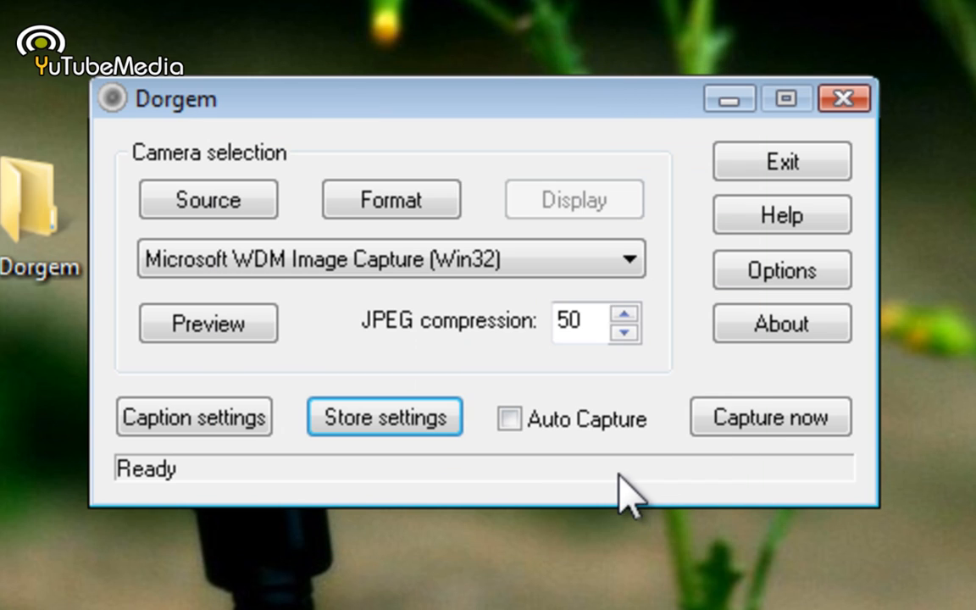
{"action": "left_click", "coordinate": [779, 269]}
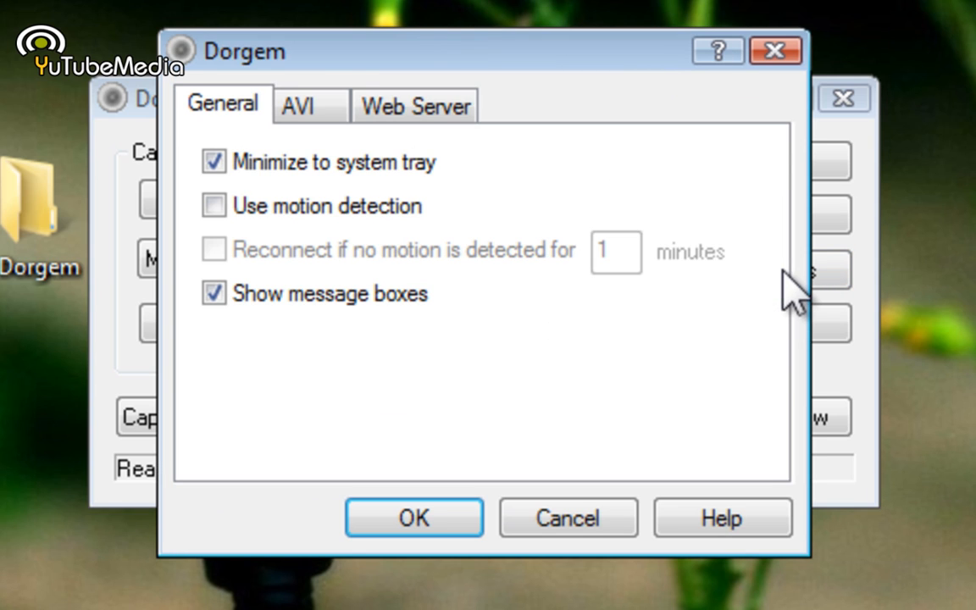
- Enable Use motion detection on the General tab and let Dorgem store a capture
{"action": "left_click", "coordinate": [214, 206]}
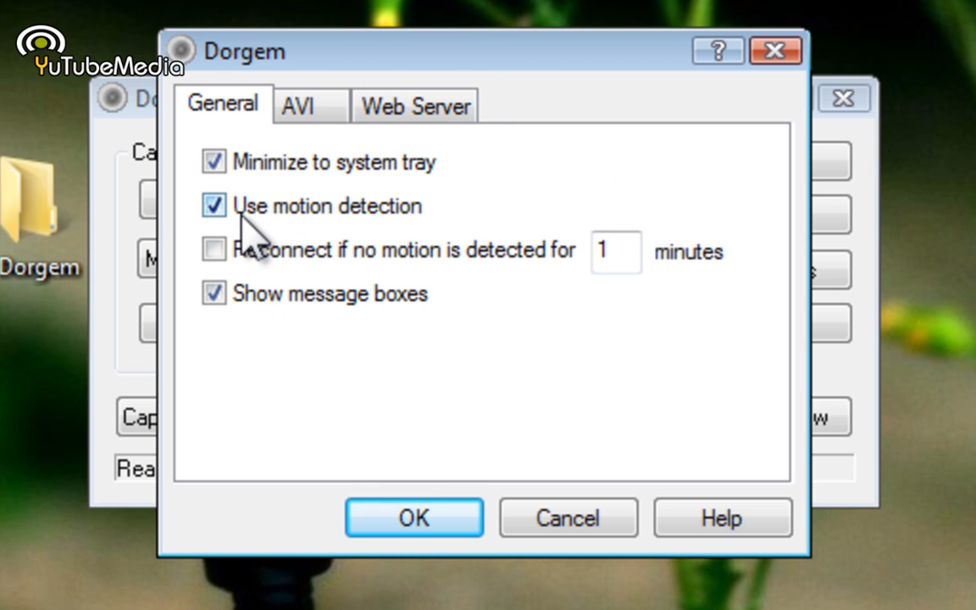
{"action": "mouse_move", "coordinate": [364, 251]}
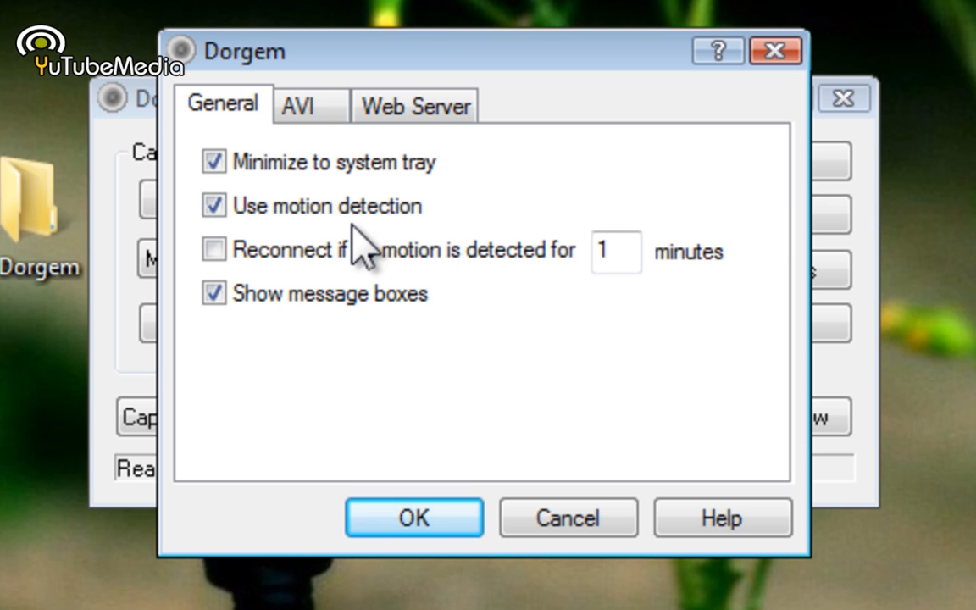
{"action": "left_click", "coordinate": [413, 519]}
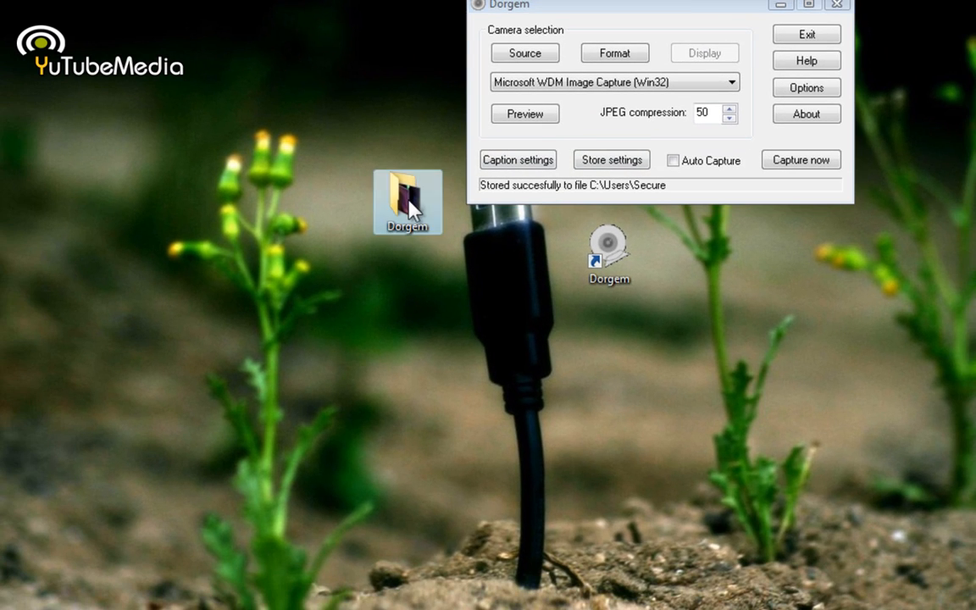
- Check the desktop Dorgem folder holds the two date-stamped JPEG snapshots
{"action": "double_click", "coordinate": [407, 202]}
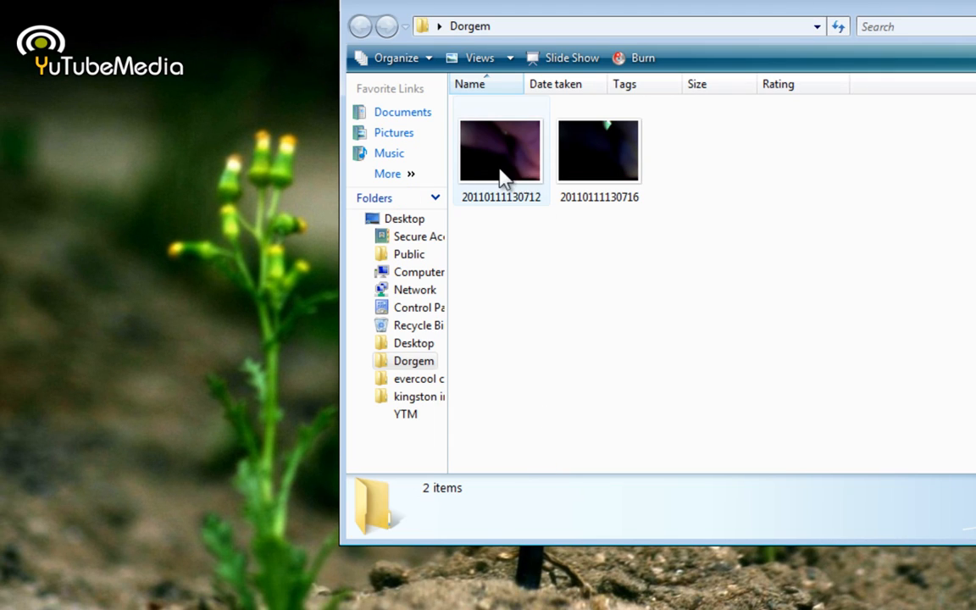
{"action": "double_click", "coordinate": [500, 151]}
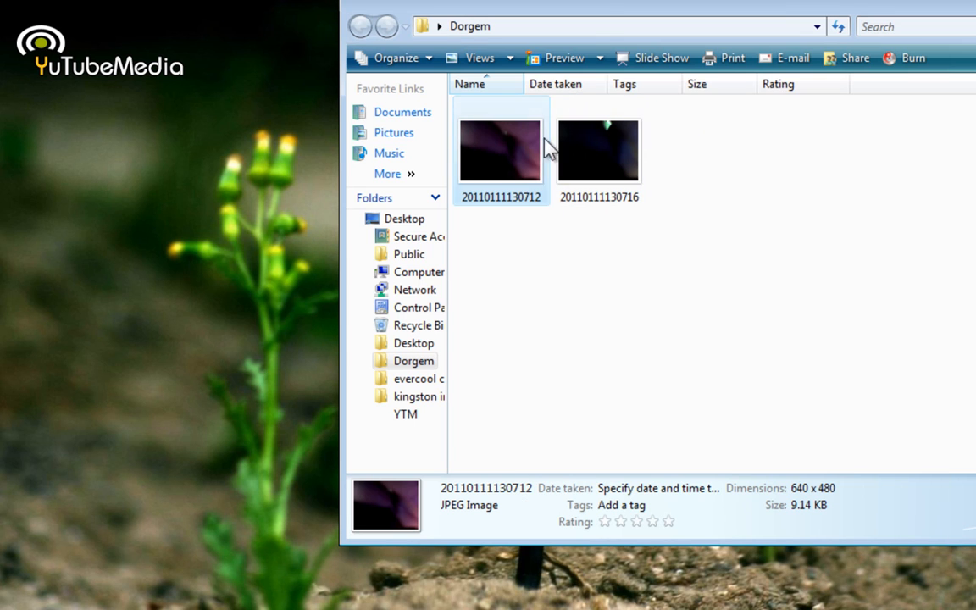
{"action": "left_click", "coordinate": [500, 151]}
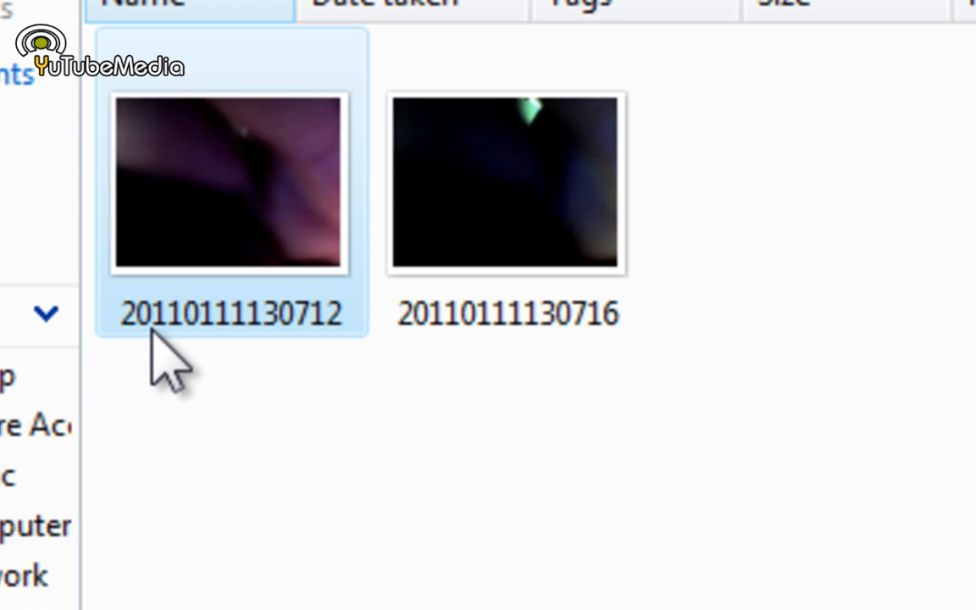
{"action": "mouse_move", "coordinate": [217, 348]}
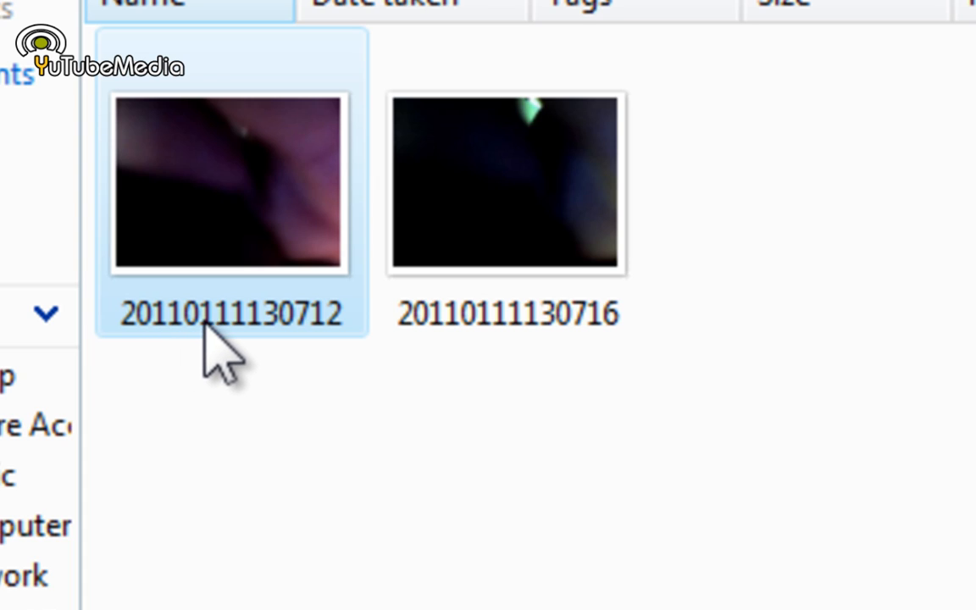
{"action": "mouse_move", "coordinate": [254, 348]}
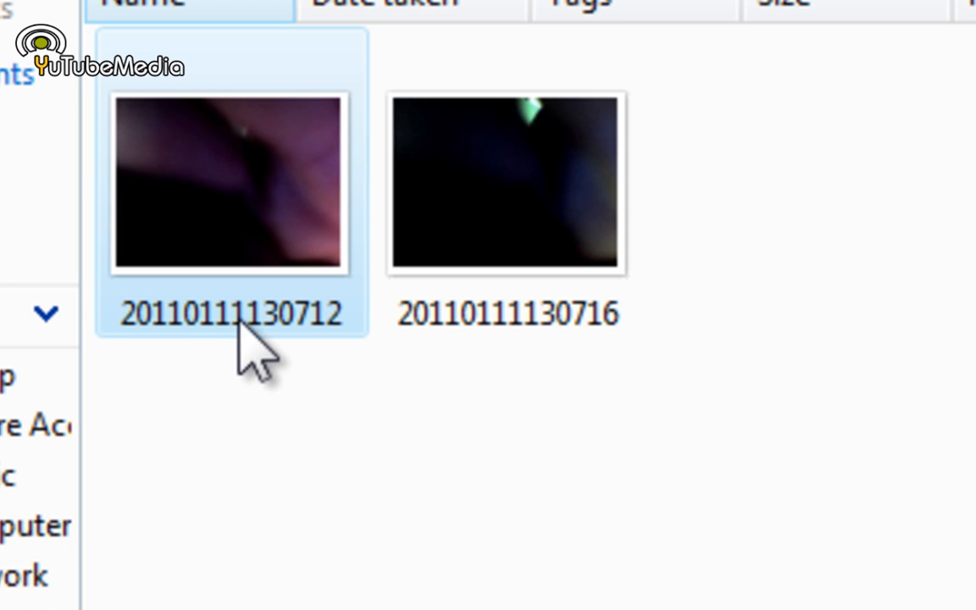
{"action": "mouse_move", "coordinate": [288, 356]}
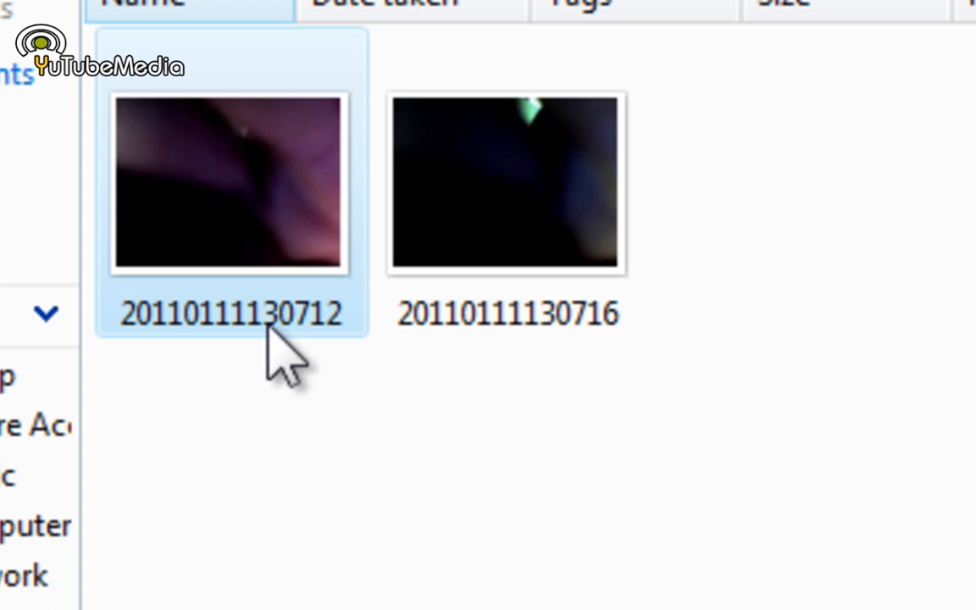
{"action": "mouse_move", "coordinate": [279, 339]}
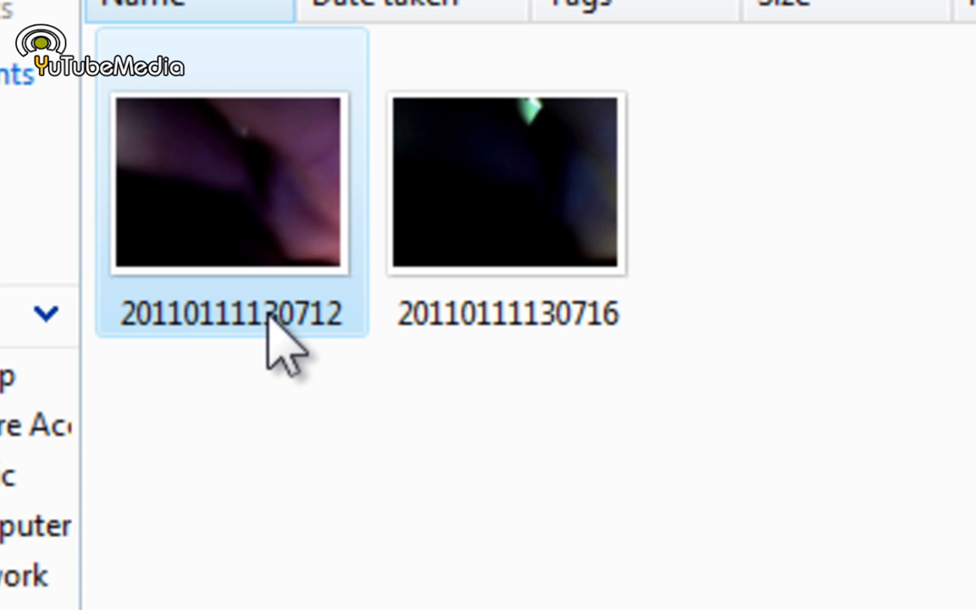
{"action": "mouse_move", "coordinate": [339, 364]}
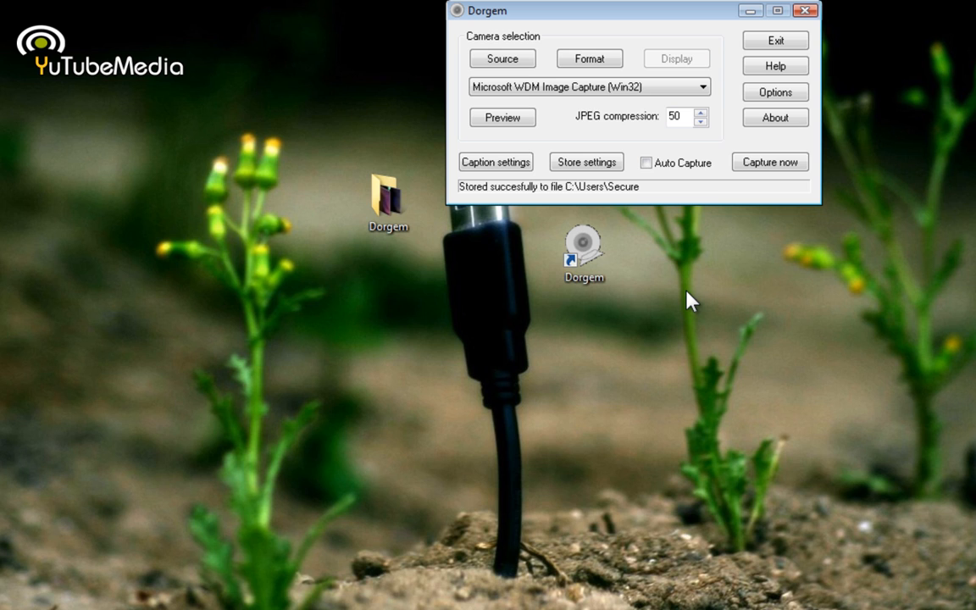
{"action": "mouse_move", "coordinate": [640, 10]}
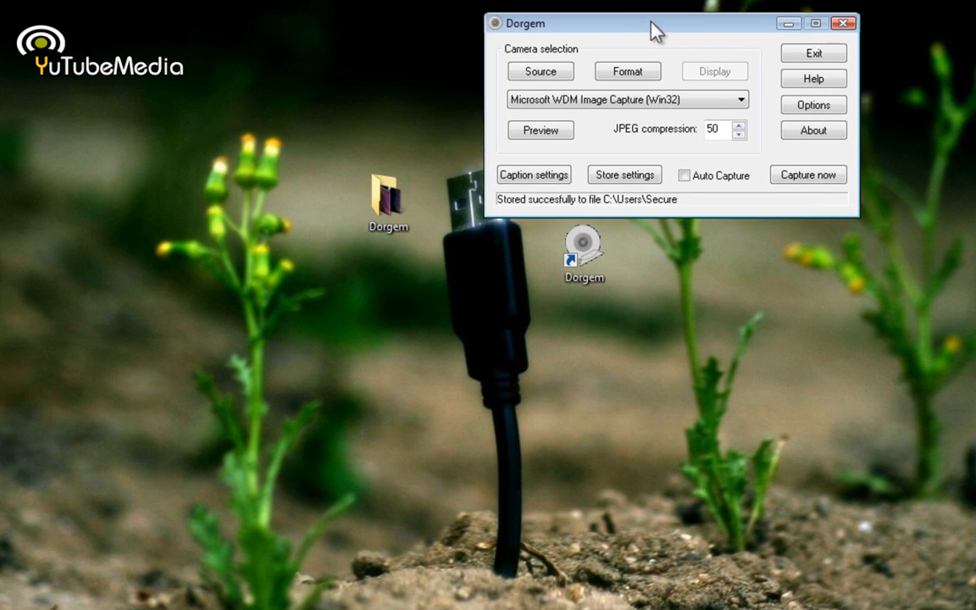
- Move the Dorgem main window toward the centre of the desktop
{"action": "left_click_drag", "start_coordinate": [657, 30], "coordinate": [597, 34]}
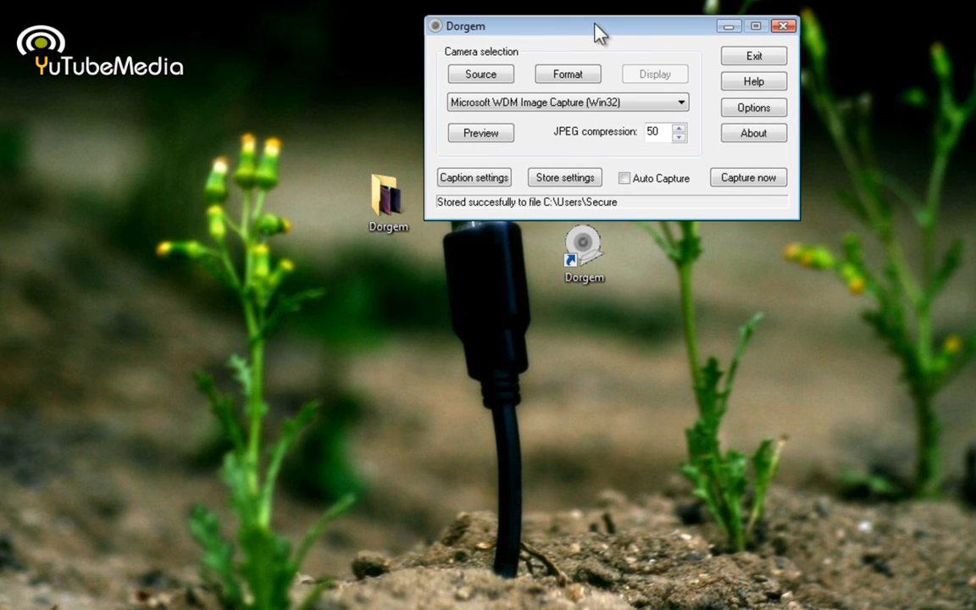
{"action": "mouse_move", "coordinate": [549, 34]}
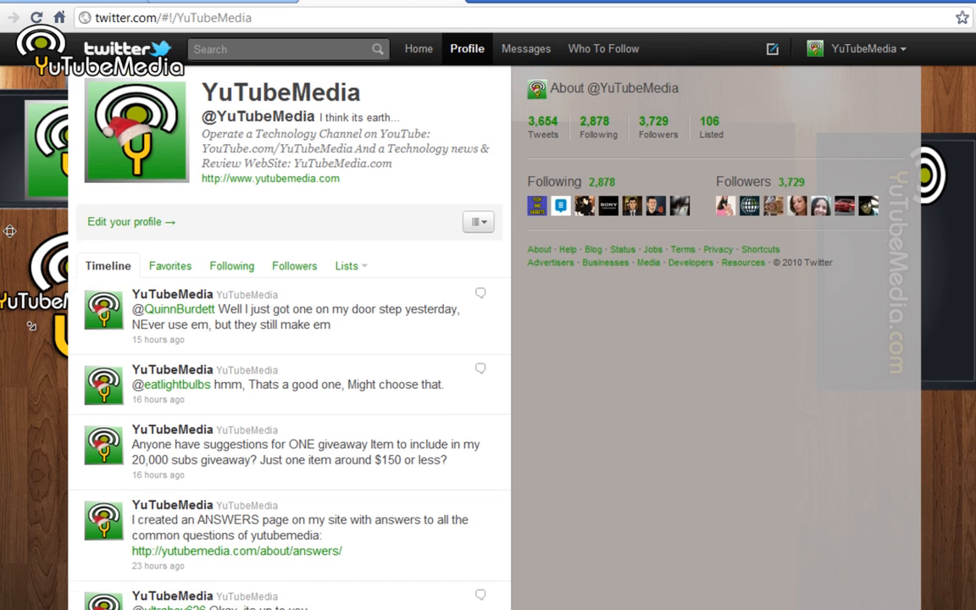
{"action": "scroll", "scroll_direction": "down", "scroll_amount": 3}
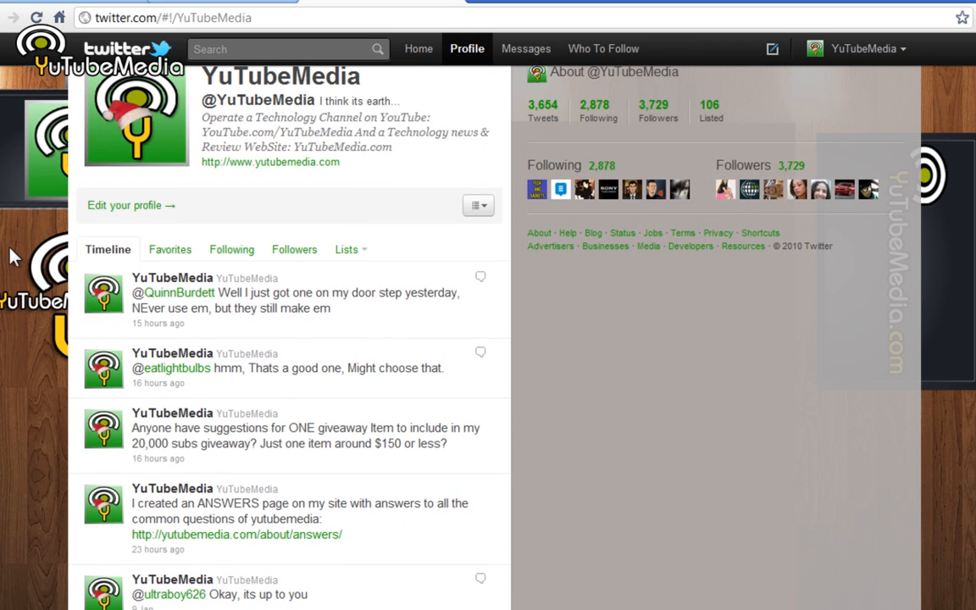
{"action": "scroll", "scroll_direction": "down", "scroll_amount": 3}
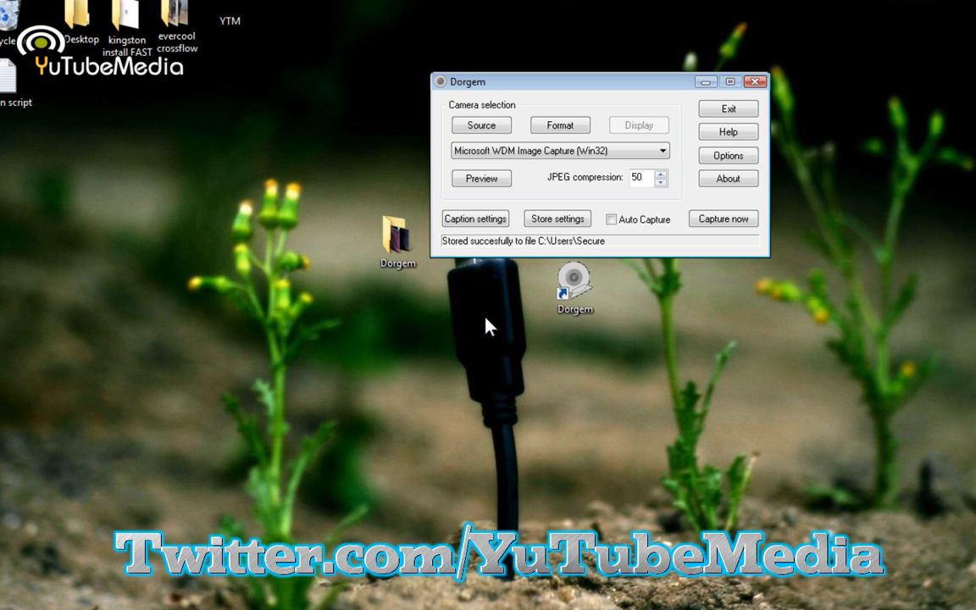
{"action": "mouse_move", "coordinate": [495, 339]}
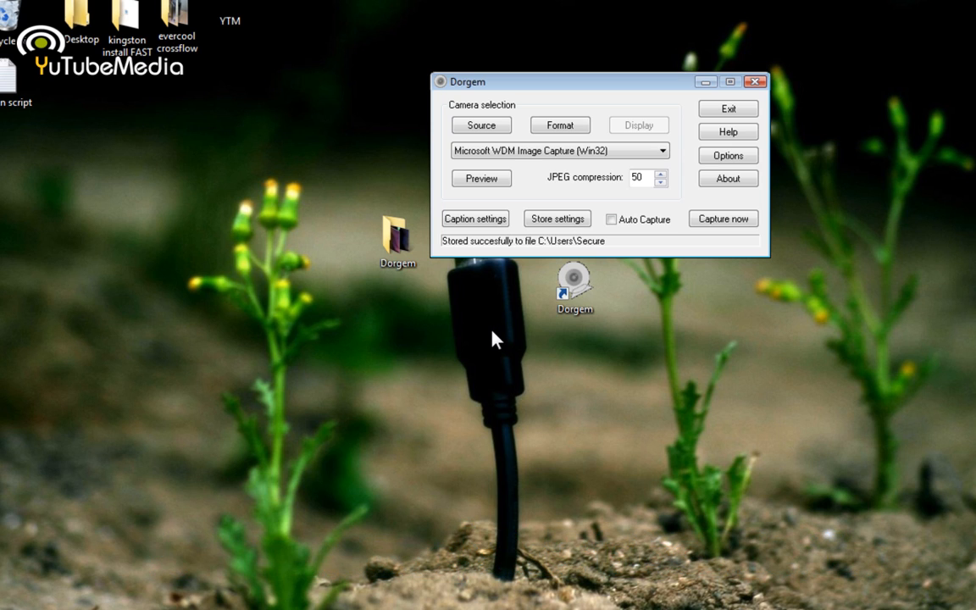